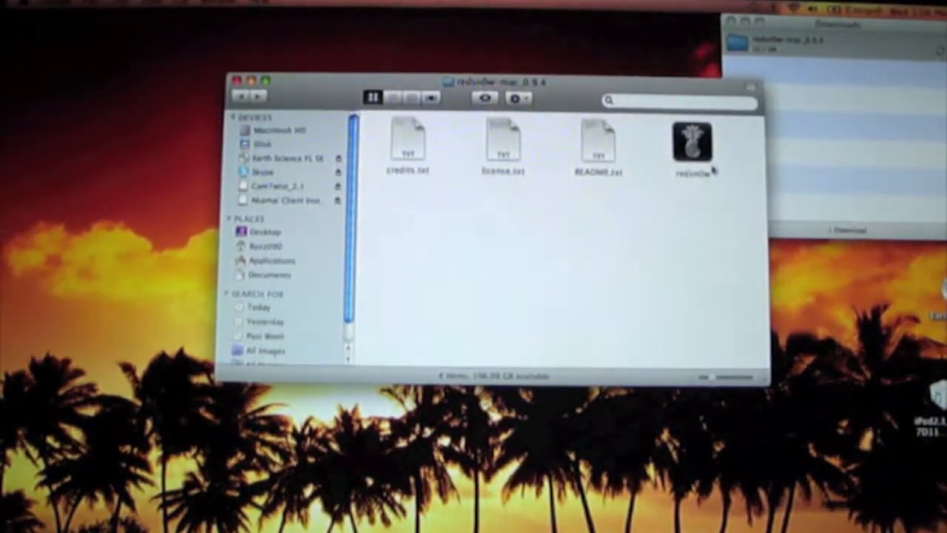
Launch redsn0w from the redsn0w-mac_0.9.4 folder to show its welcome screen
{"action": "double_click", "coordinate": [691, 144]}
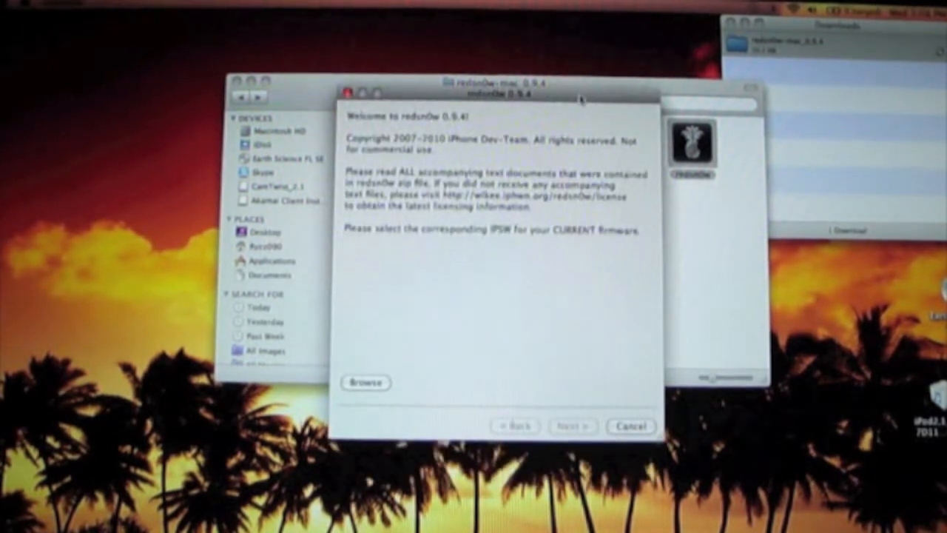
{"action": "mouse_move", "coordinate": [400, 243]}
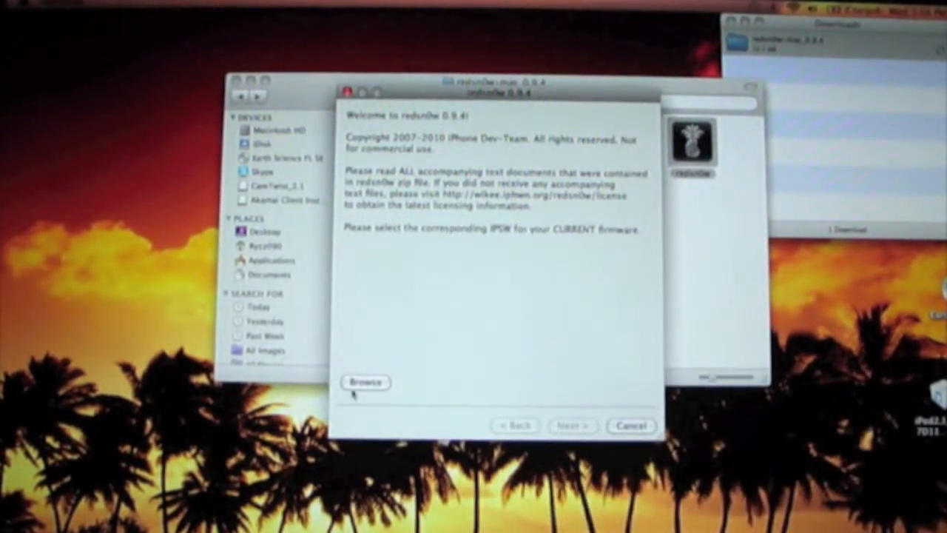
Load the iPod2,1 3.1.2 7D11 Restore IPSW from the Desktop into redsn0w
{"action": "left_click", "coordinate": [365, 382]}
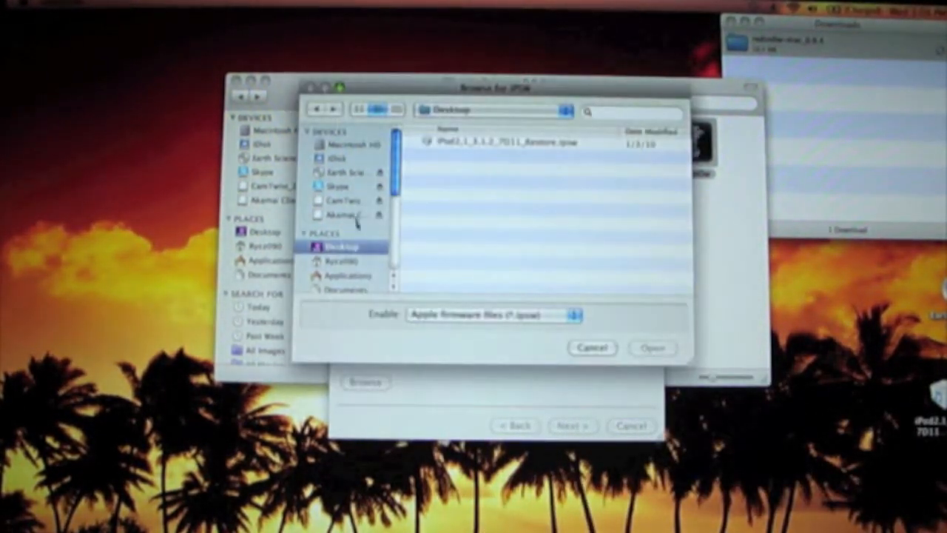
{"action": "left_click", "coordinate": [526, 142]}
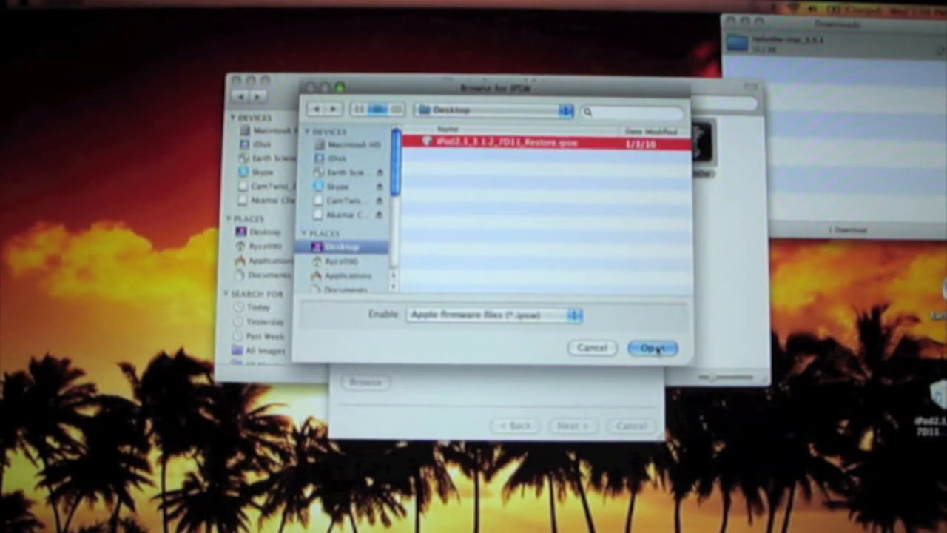
{"action": "left_click", "coordinate": [653, 348]}
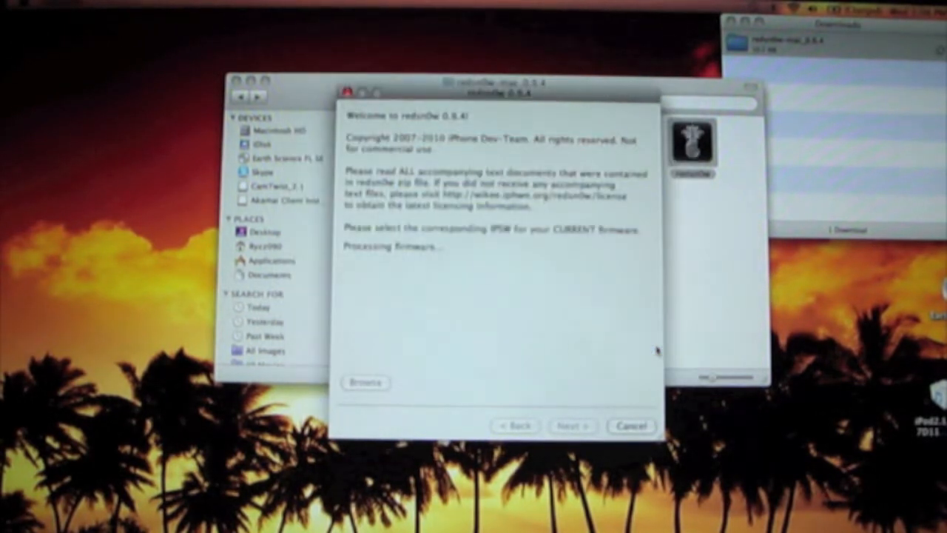
{"action": "mouse_move", "coordinate": [595, 319]}
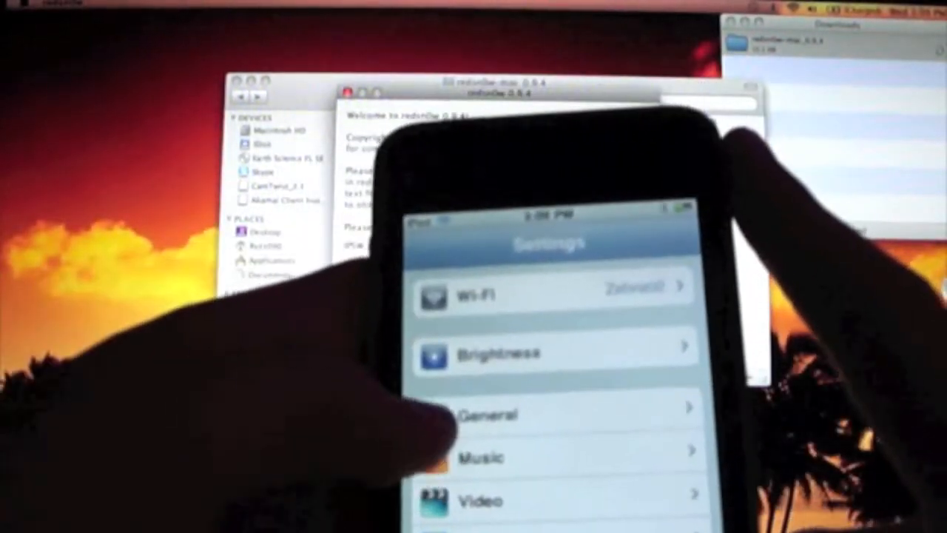
Open the iPod's General settings and its About page
{"action": "left_click", "coordinate": [487, 414]}
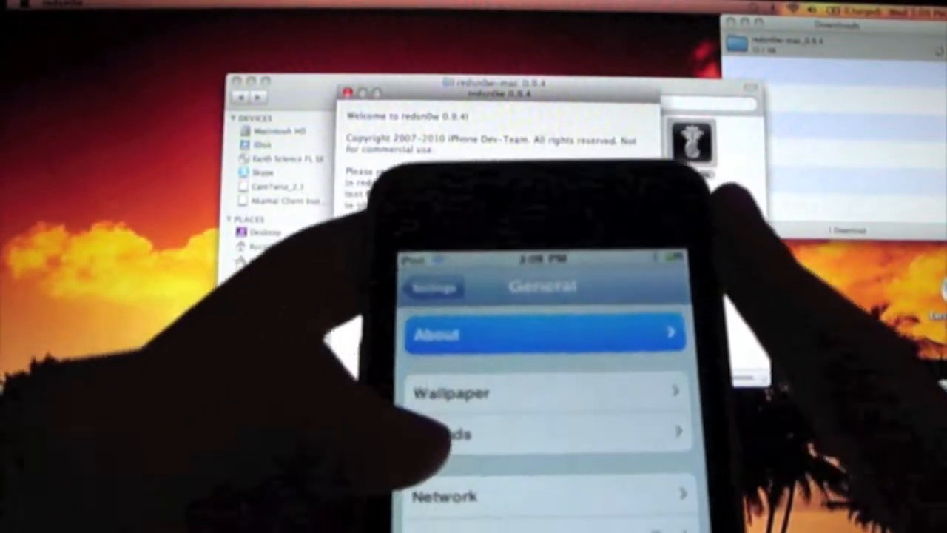
{"action": "left_click", "coordinate": [545, 332]}
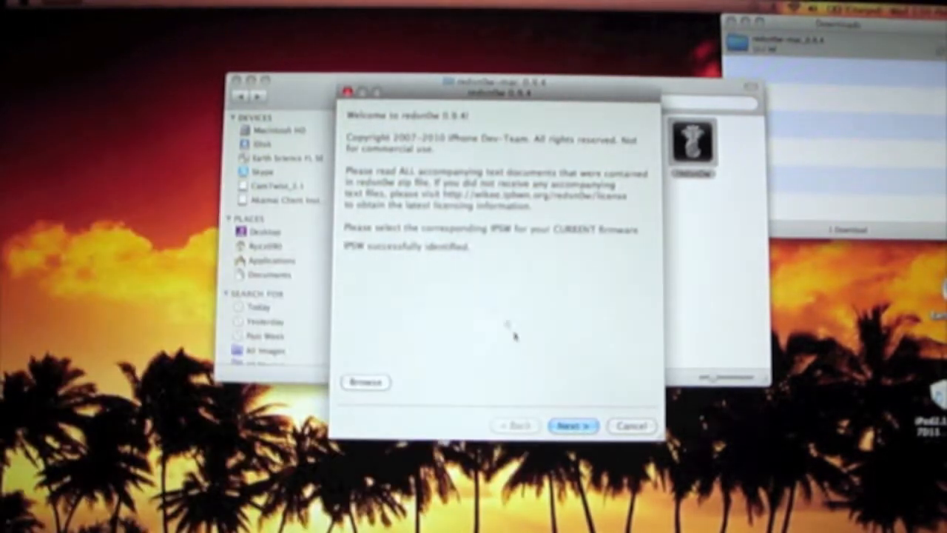
Continue past 'IPSW successfully identified' to redsn0w's jailbreak options page
{"action": "left_click", "coordinate": [573, 425]}
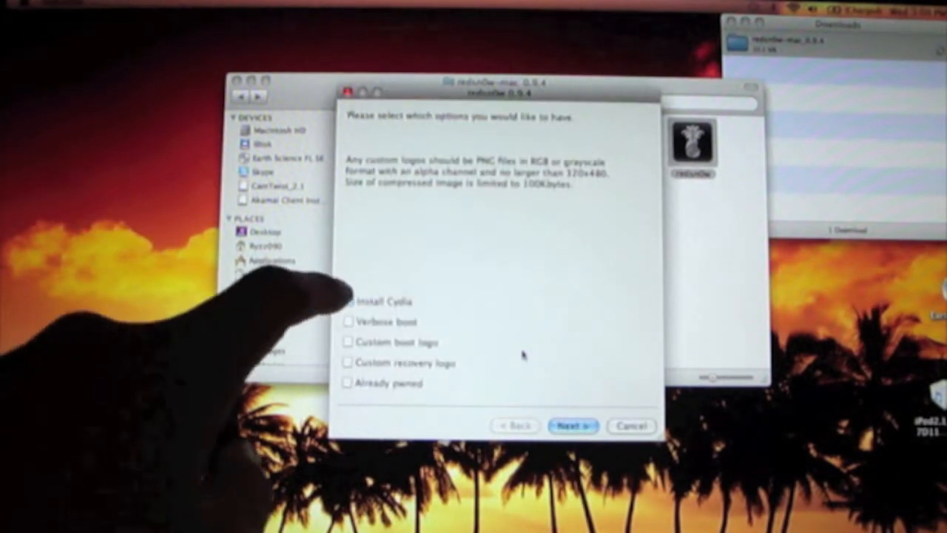
Tick 'Install Cydia', leaving the other redsn0w options unchecked
{"action": "left_click", "coordinate": [348, 301]}
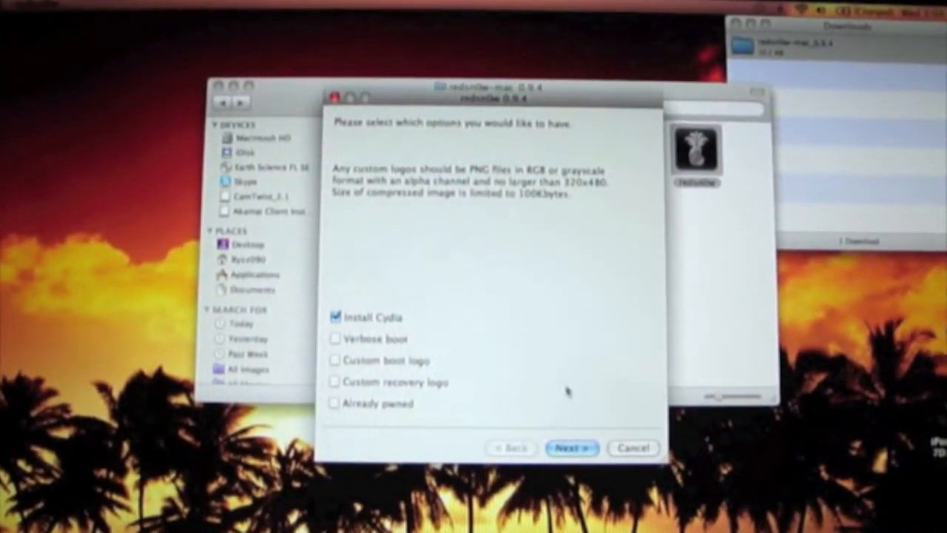
Accept the options to reach the 'device OFF and PLUGGED in' instructions
{"action": "left_click", "coordinate": [571, 448]}
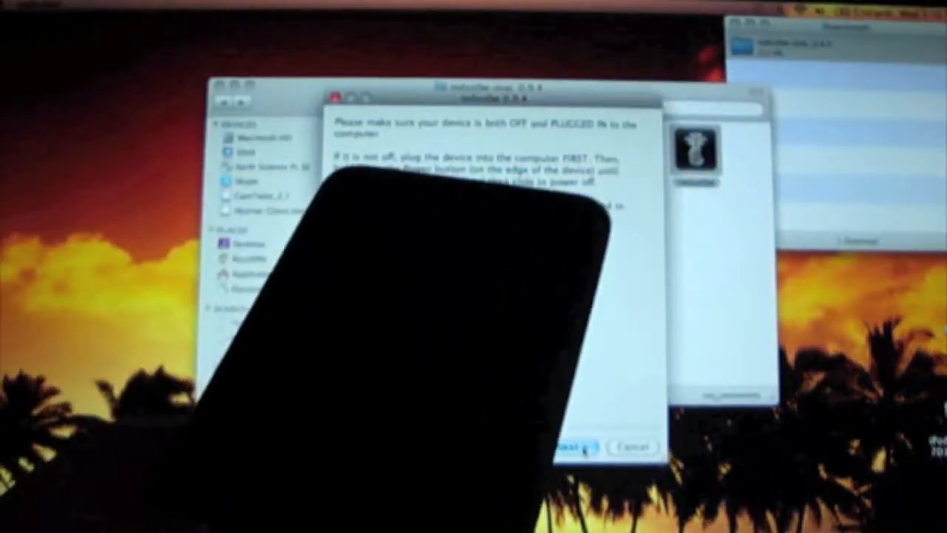
{"action": "left_click", "coordinate": [581, 446]}
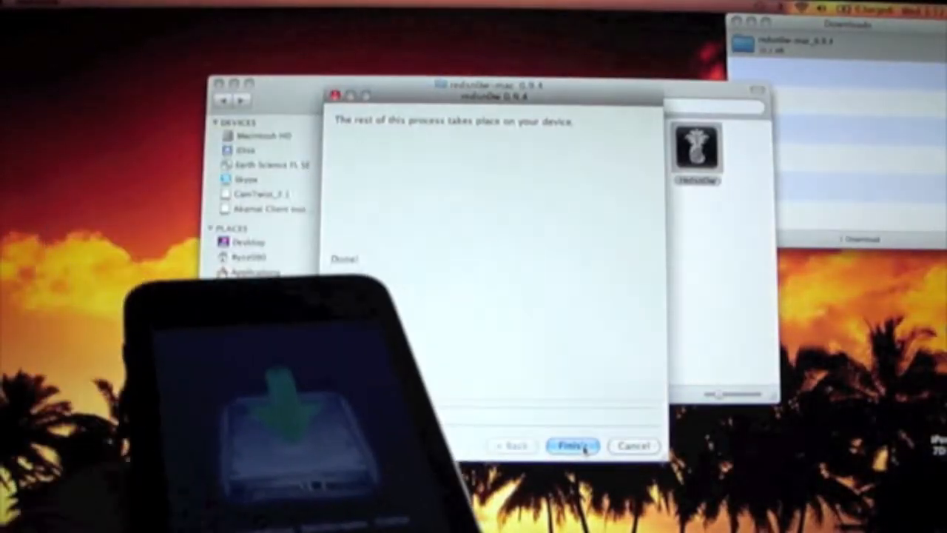
{"action": "left_click", "coordinate": [571, 445]}
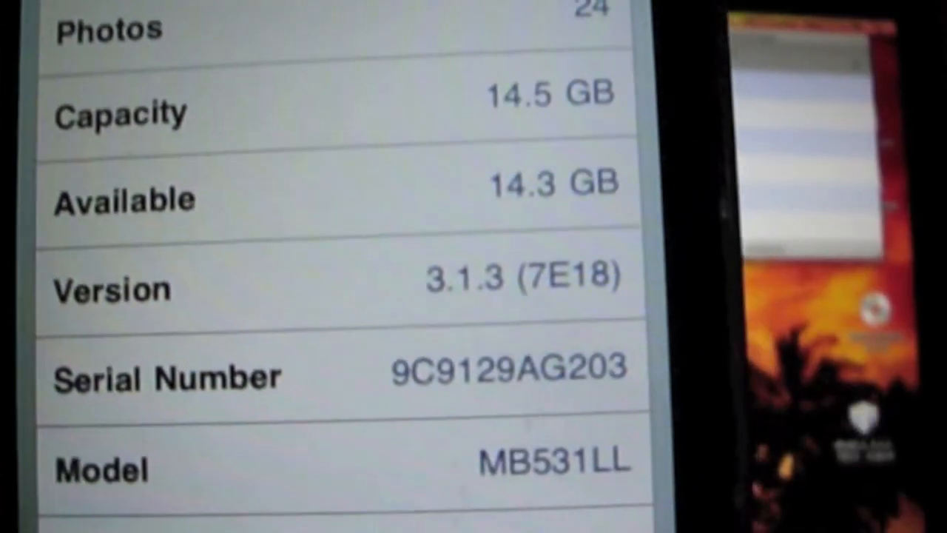
Scroll the About page to the Version row showing 3.1.3 (7E18)
{"action": "scroll", "scroll_direction": "down", "scroll_amount": 3}
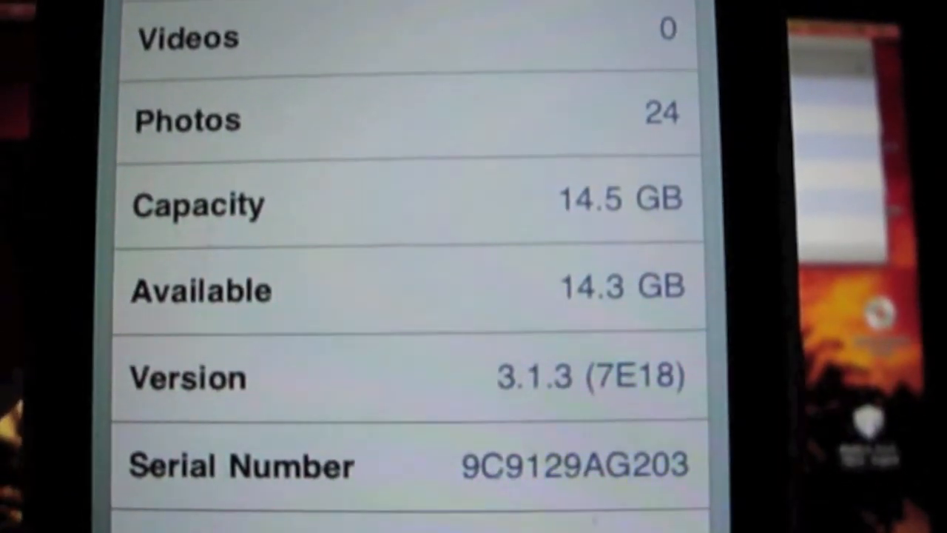